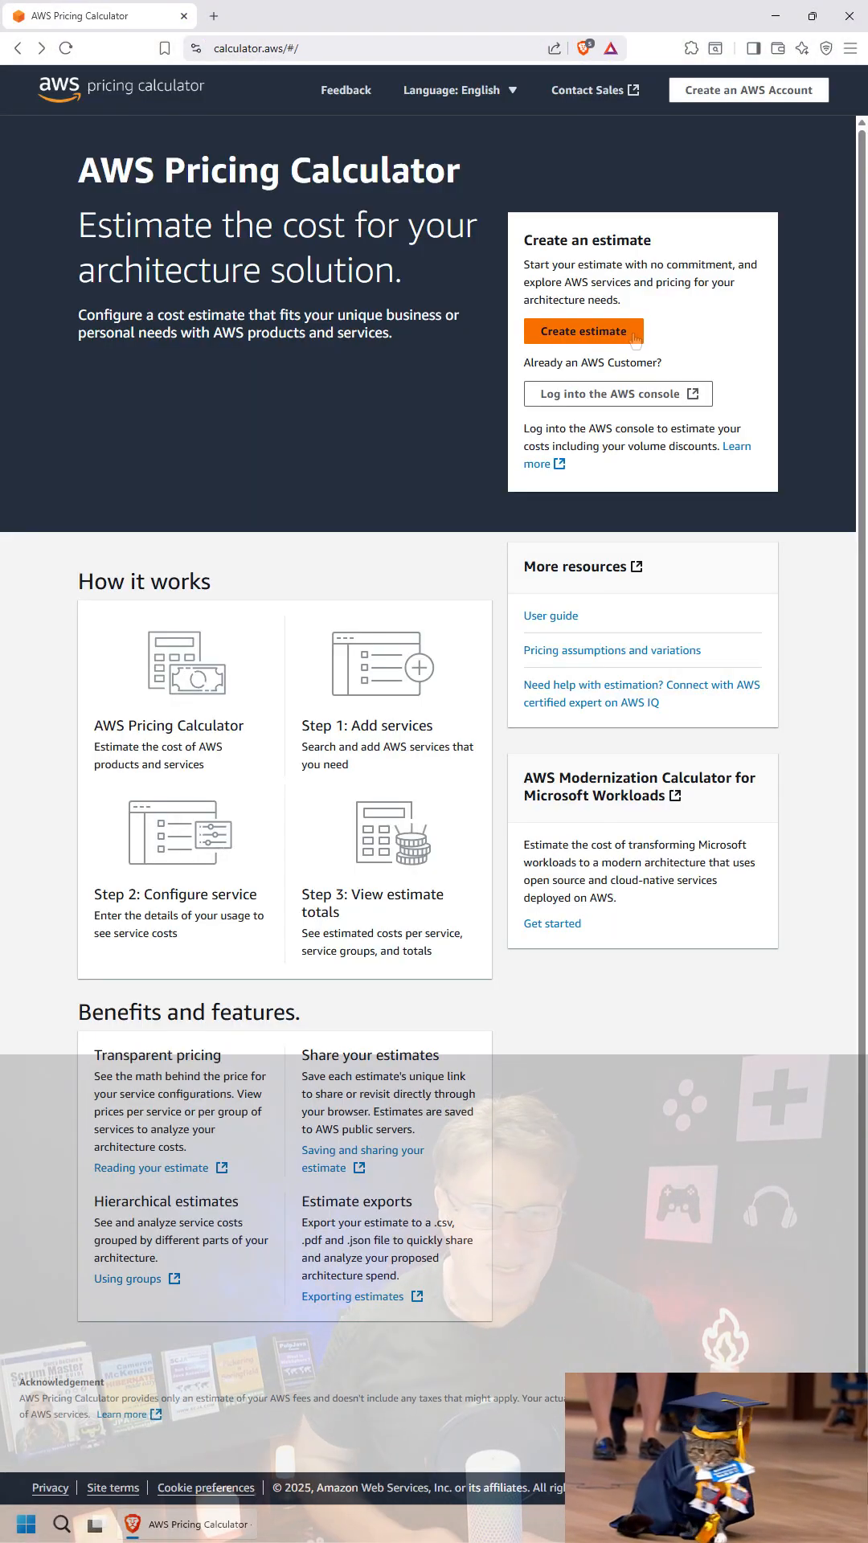
# Start a new estimate in the US West (Oregon) region and search 'bed' to find Amazon Bedrock.
pyautogui.click(583, 331)
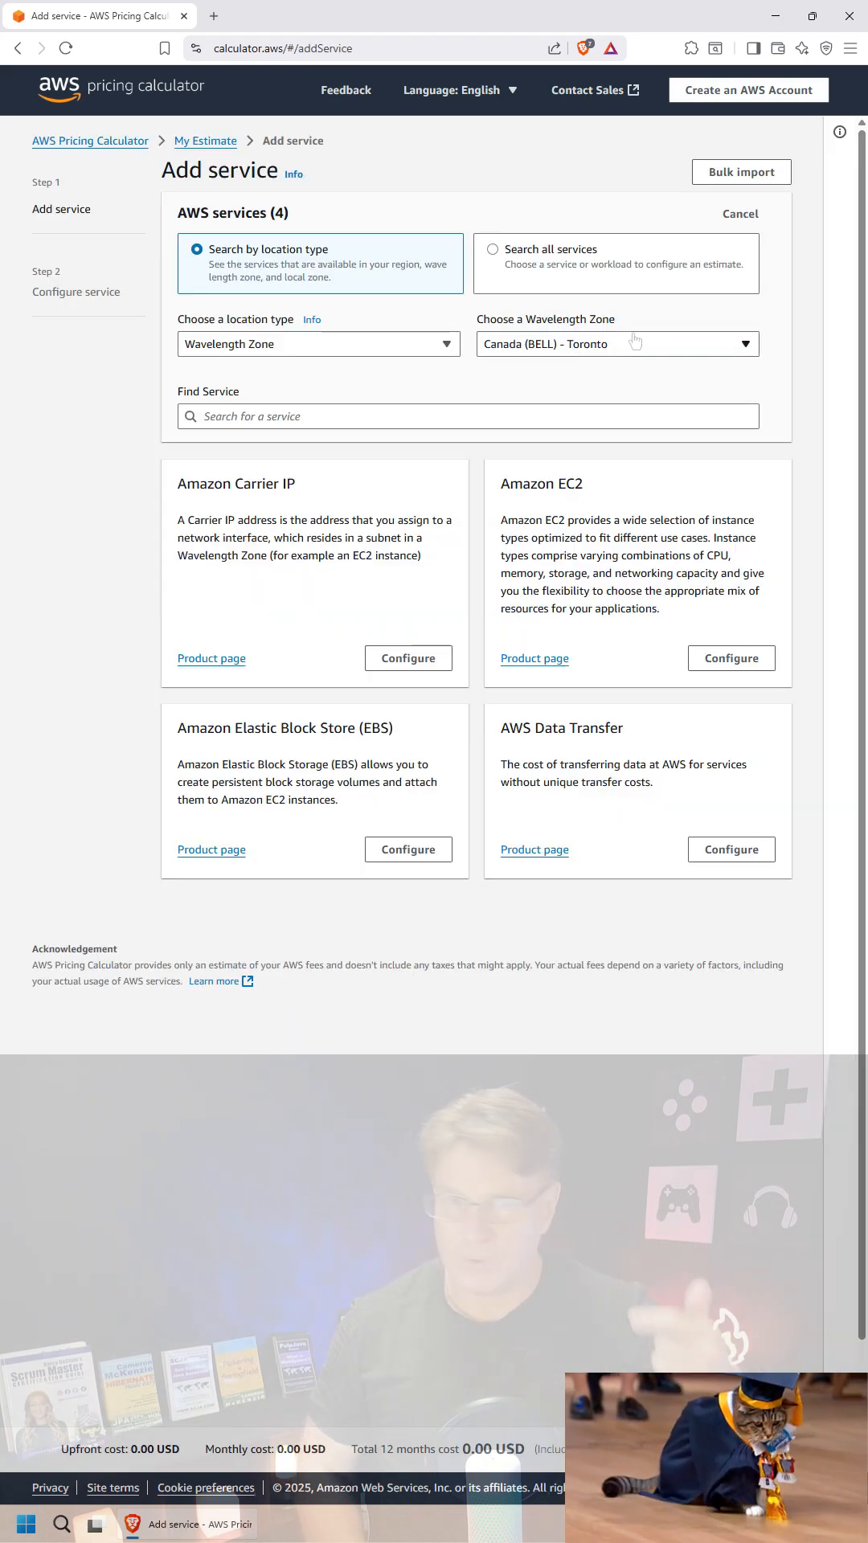
pyautogui.click(319, 344)
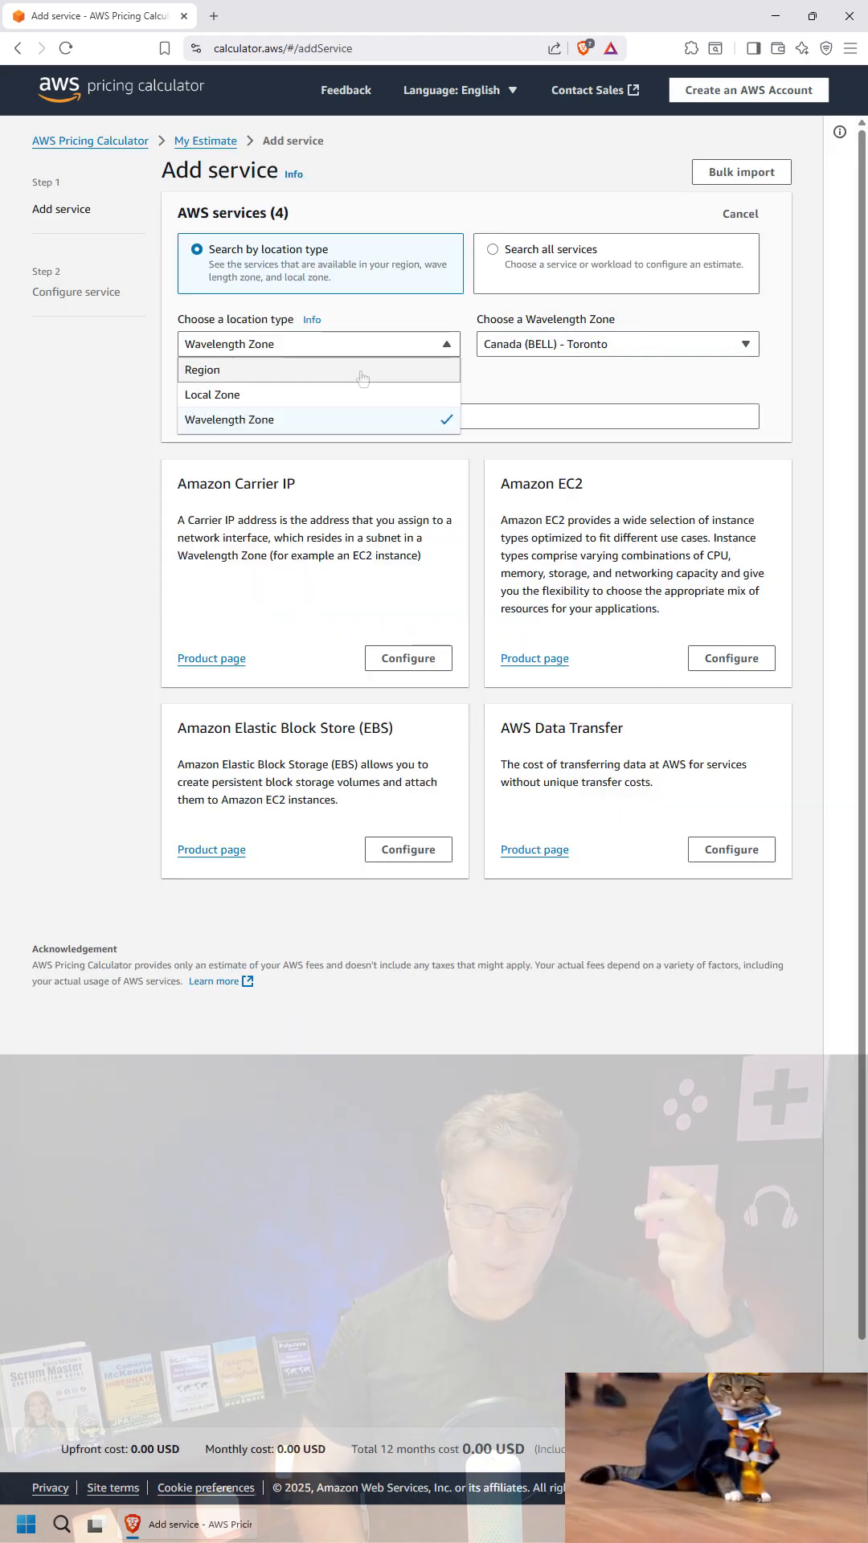
pyautogui.click(202, 369)
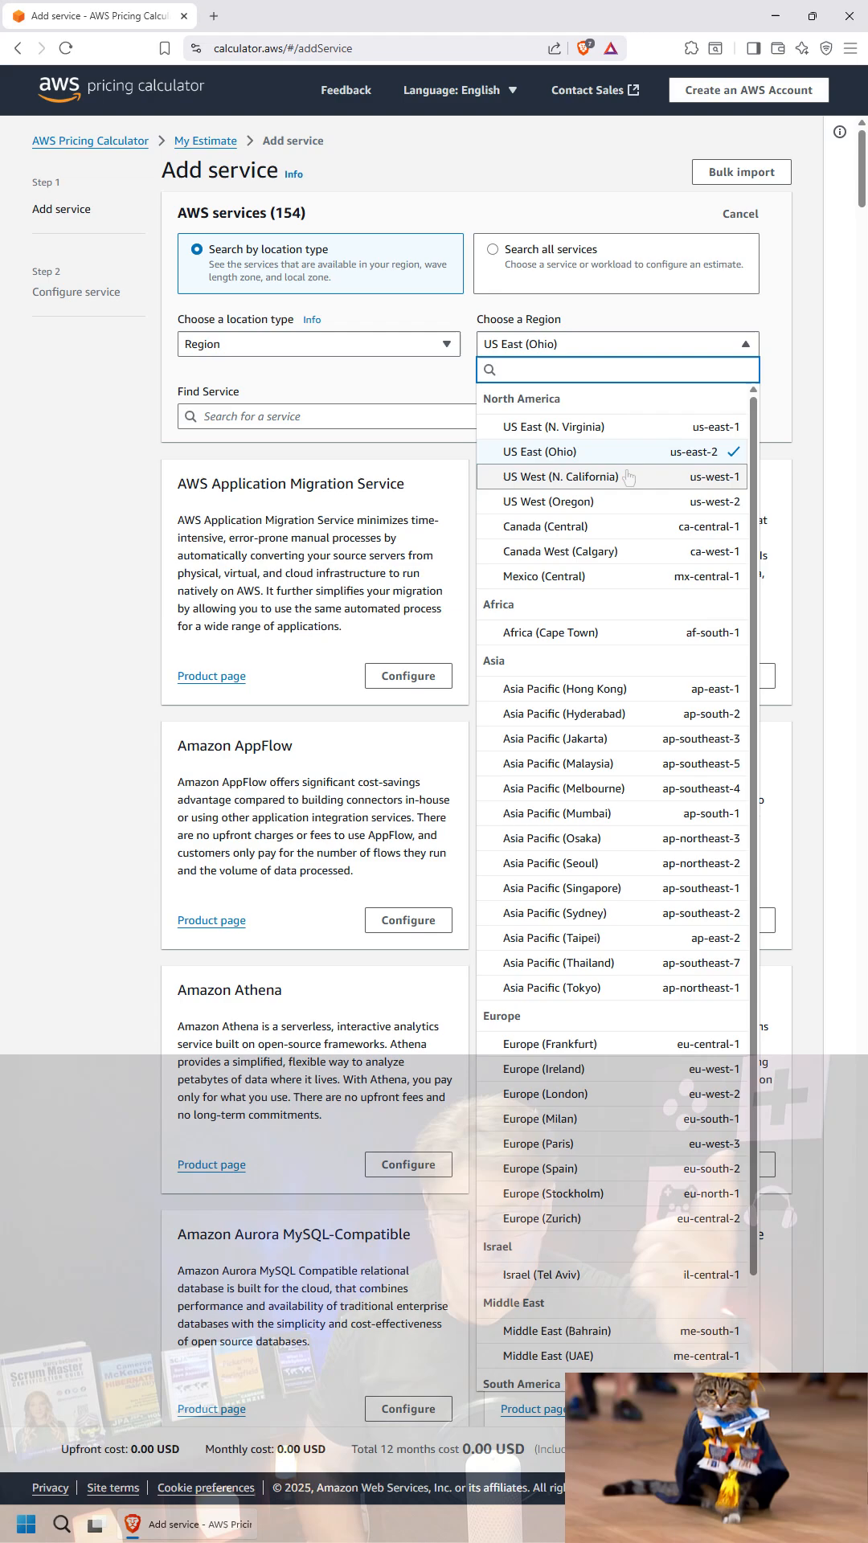
pyautogui.click(544, 502)
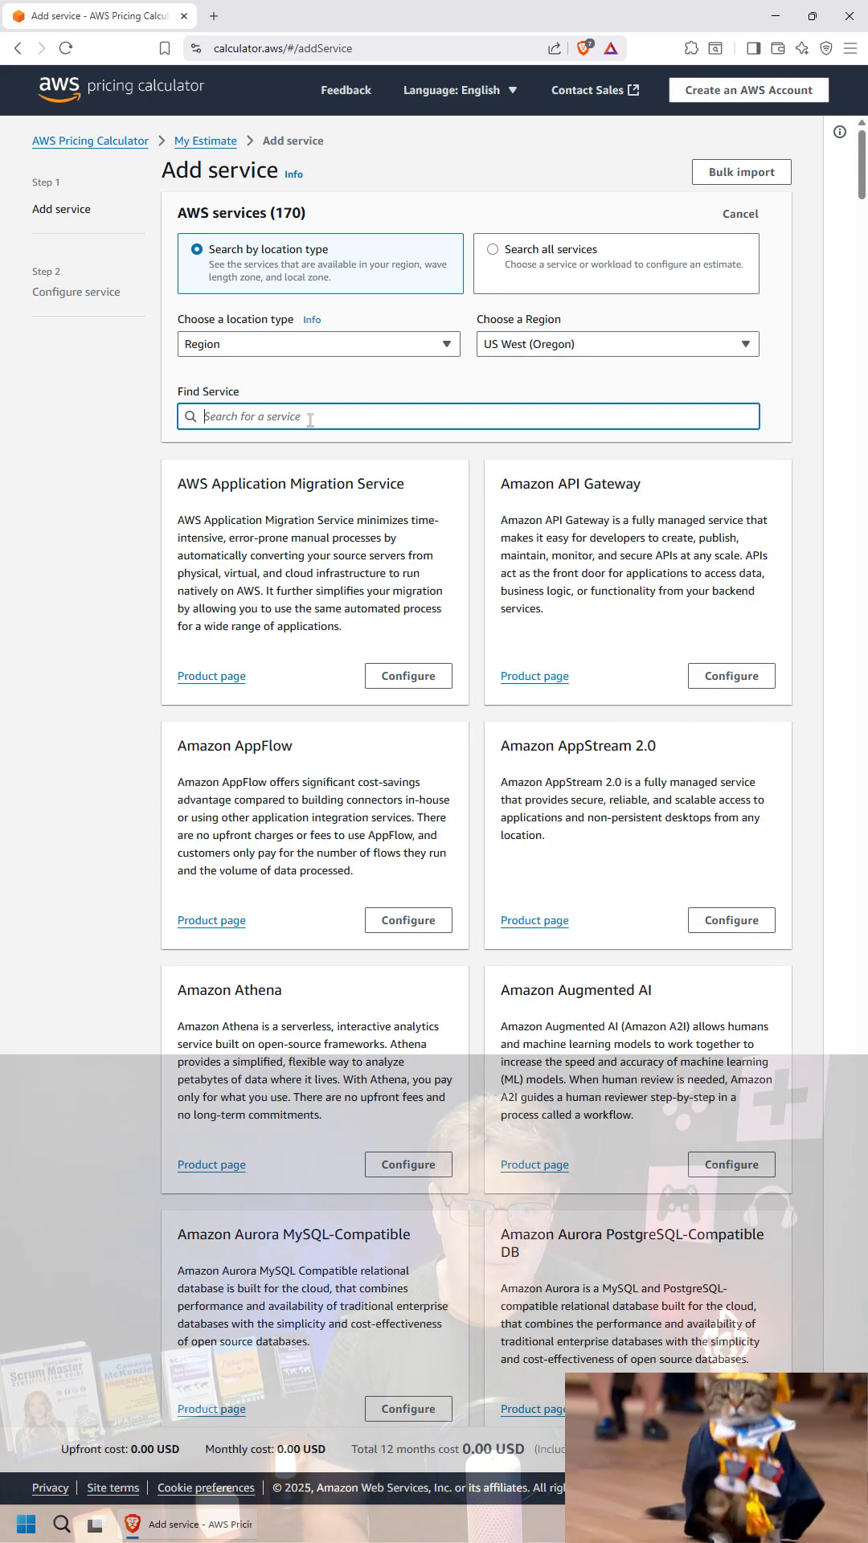
pyautogui.write('bed')
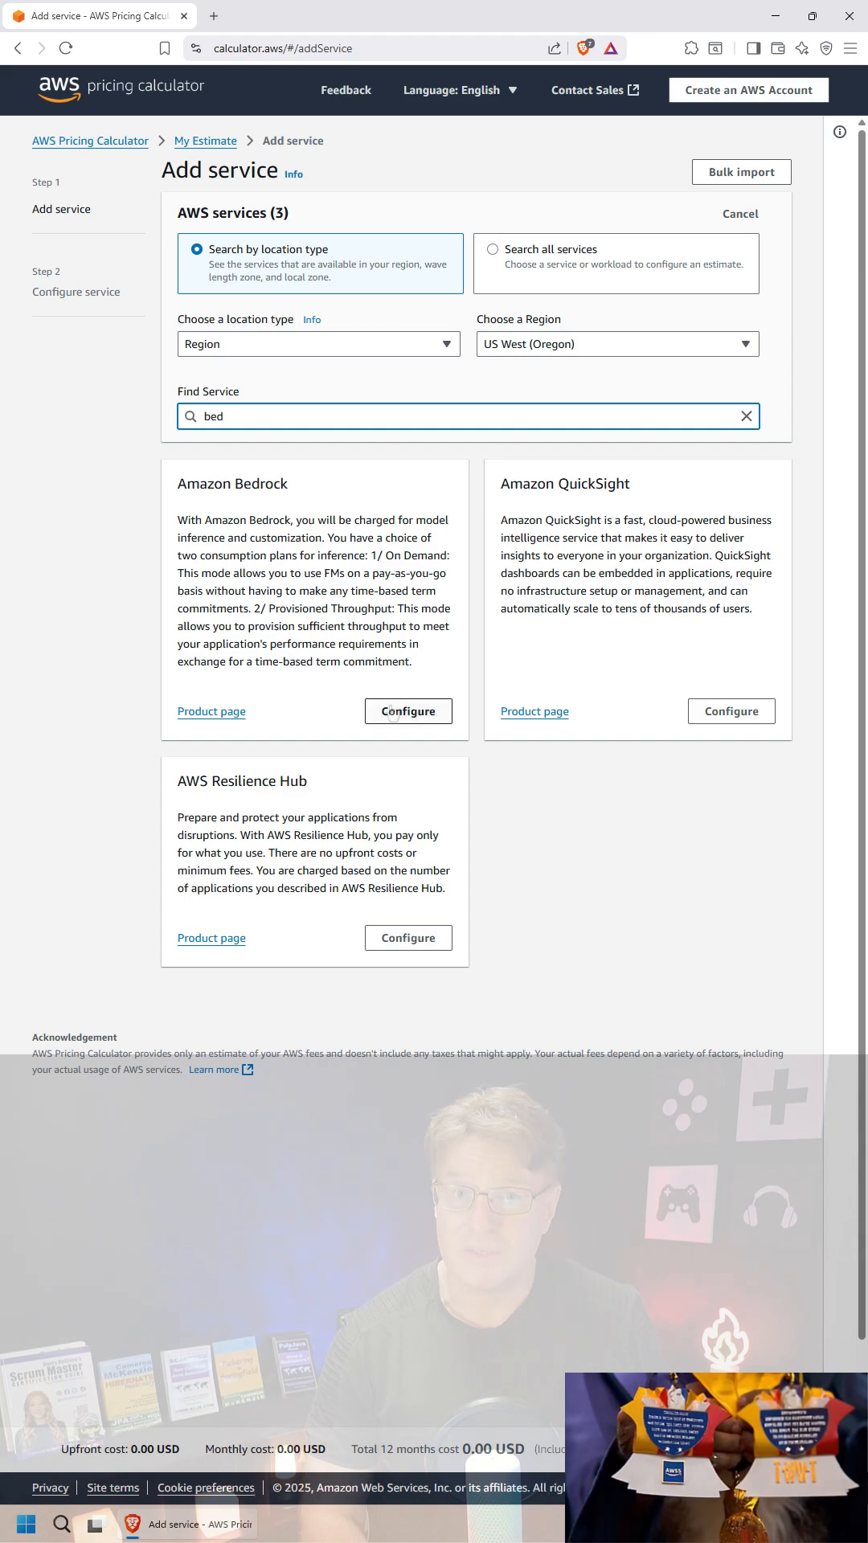
# Configure Amazon Bedrock with DeepSeek : DeepSeek-R1 as the model for Workload 1.
pyautogui.click(408, 710)
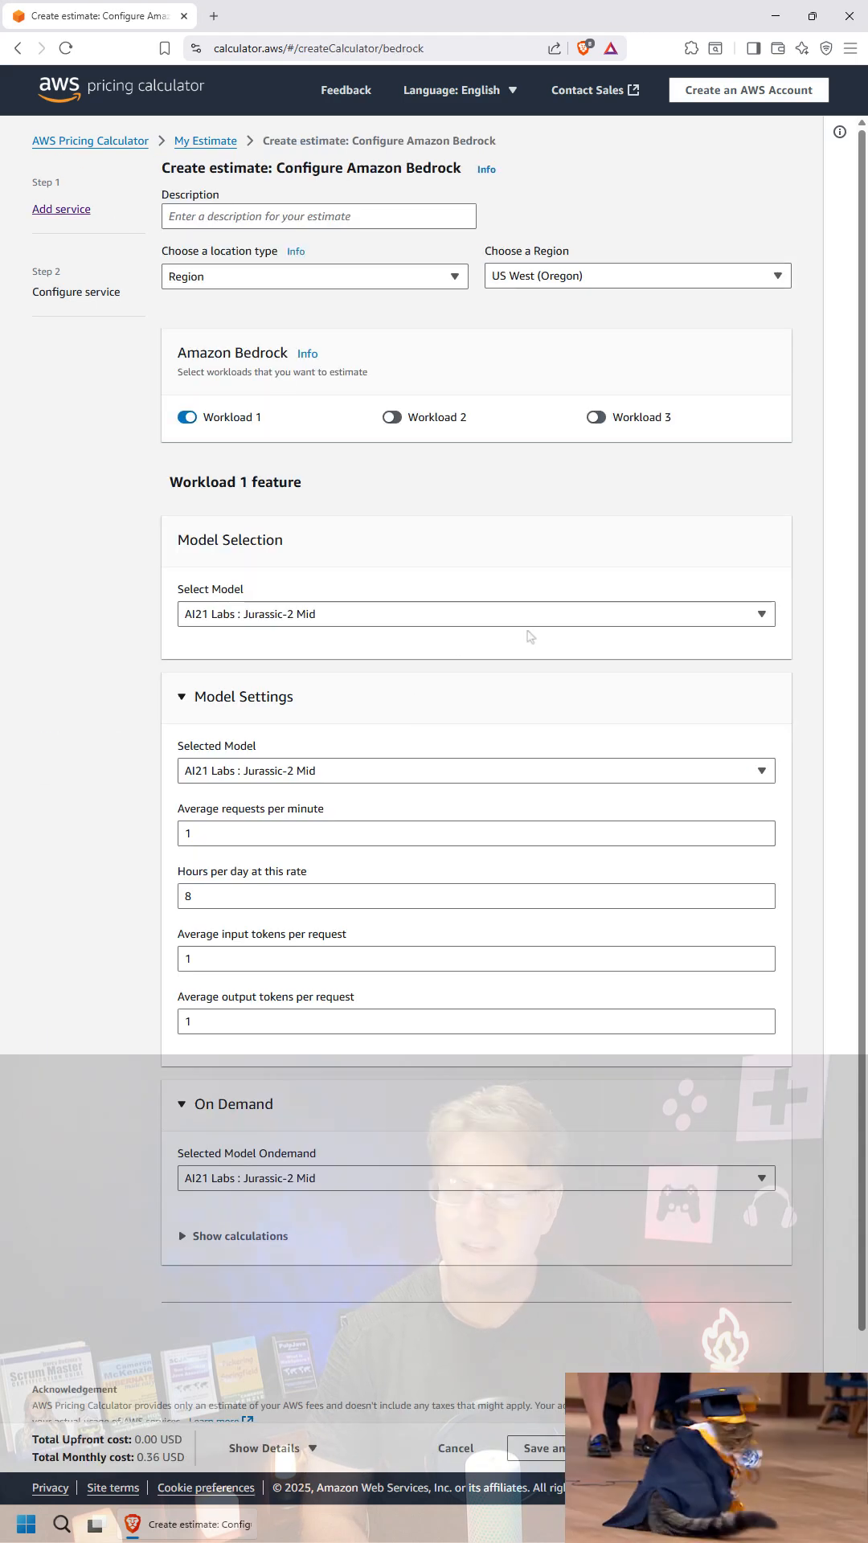
pyautogui.click(474, 614)
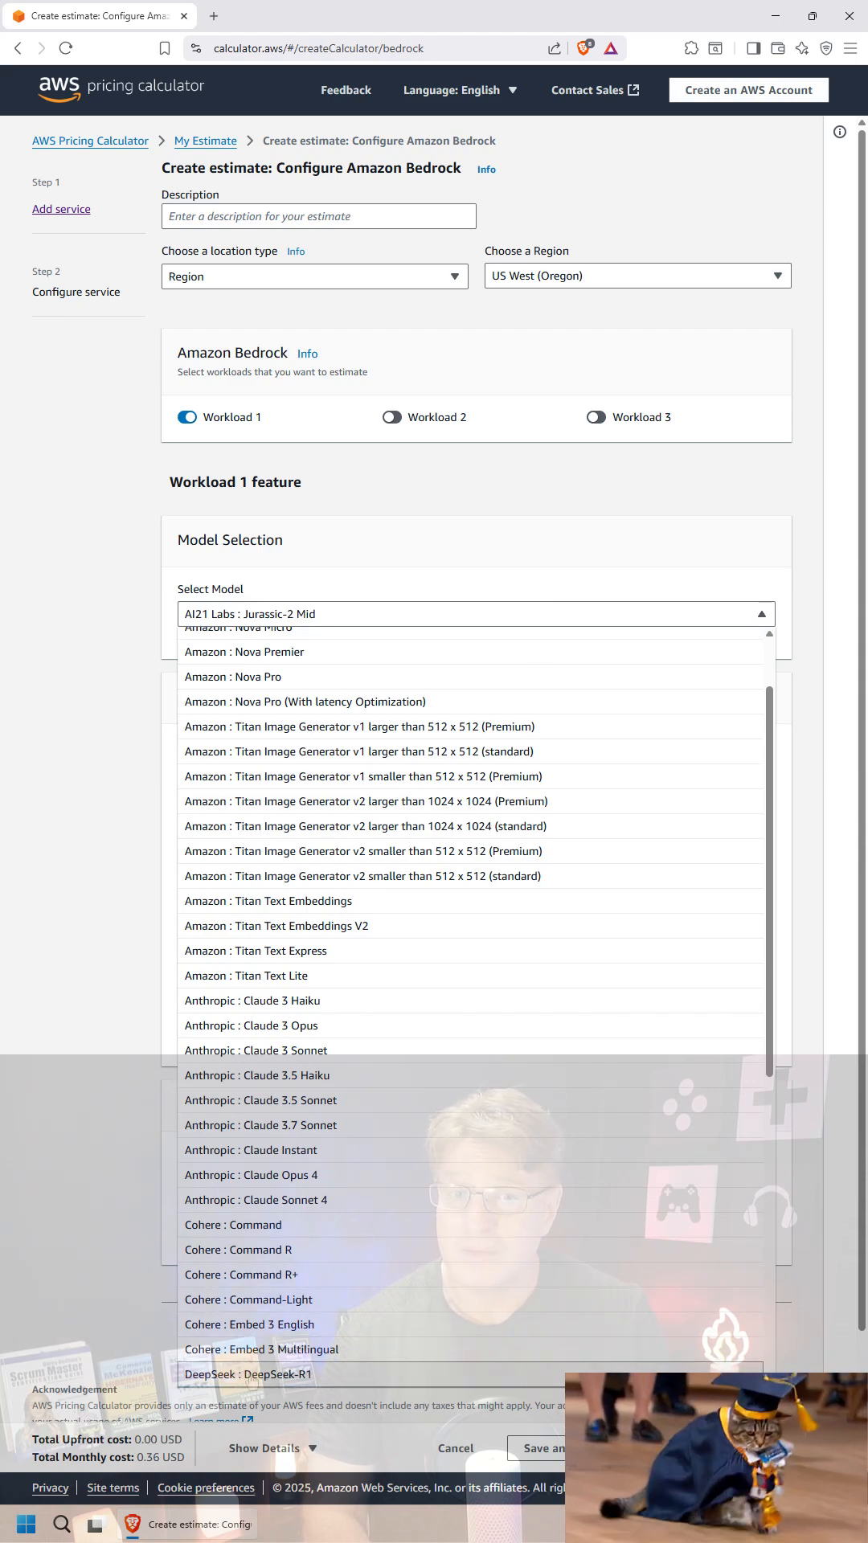
pyautogui.click(244, 1372)
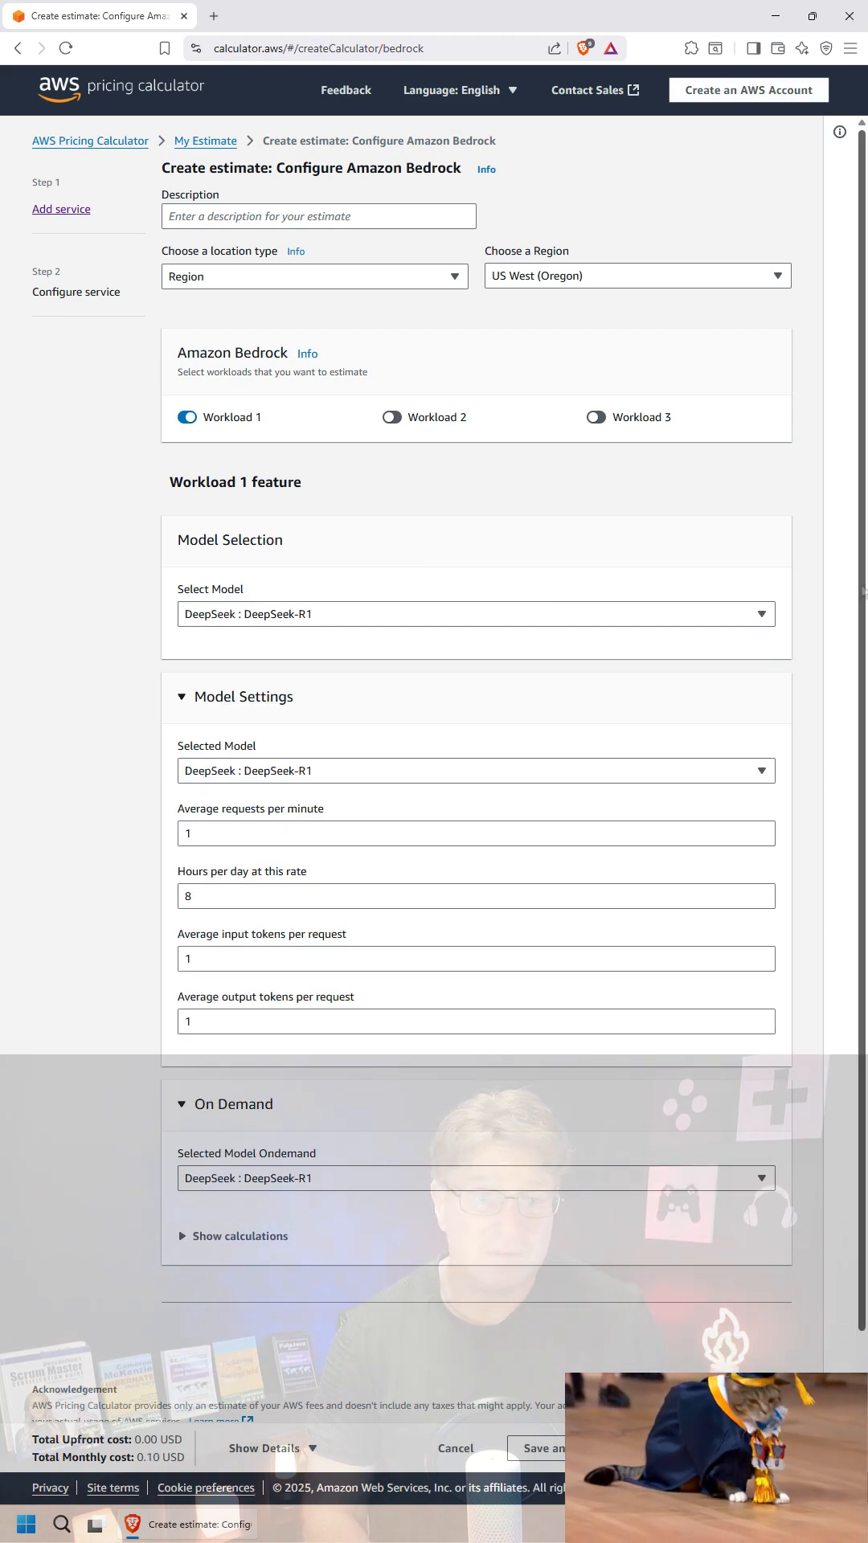
# Enter 25 requests/minute, 400 input and 1000 output tokens, save the service and view the 6,415.20 USD summary.
pyautogui.scroll(-3)
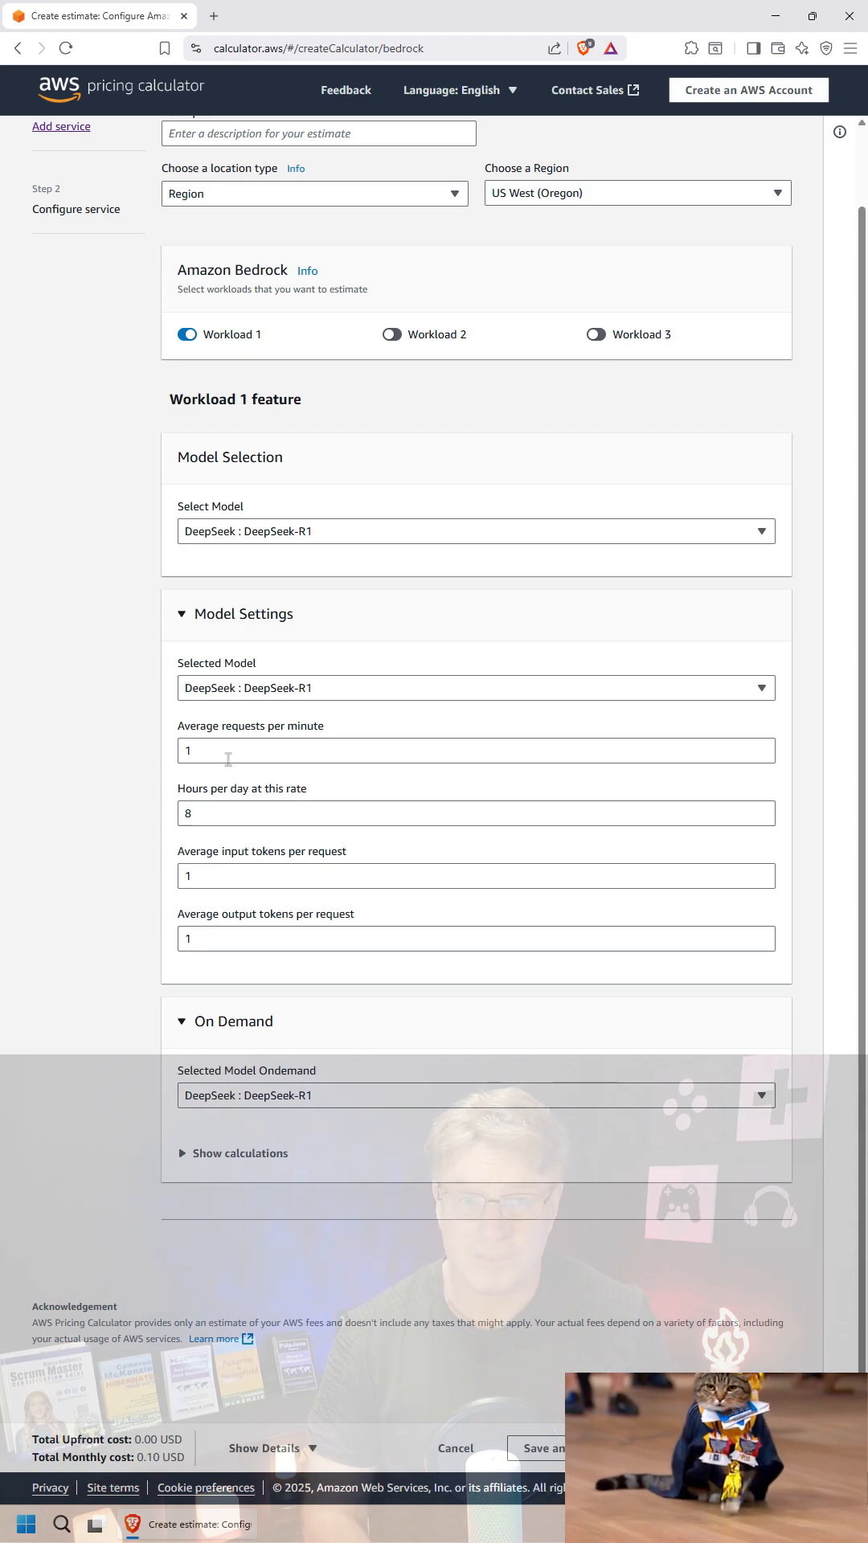
pyautogui.write('25')
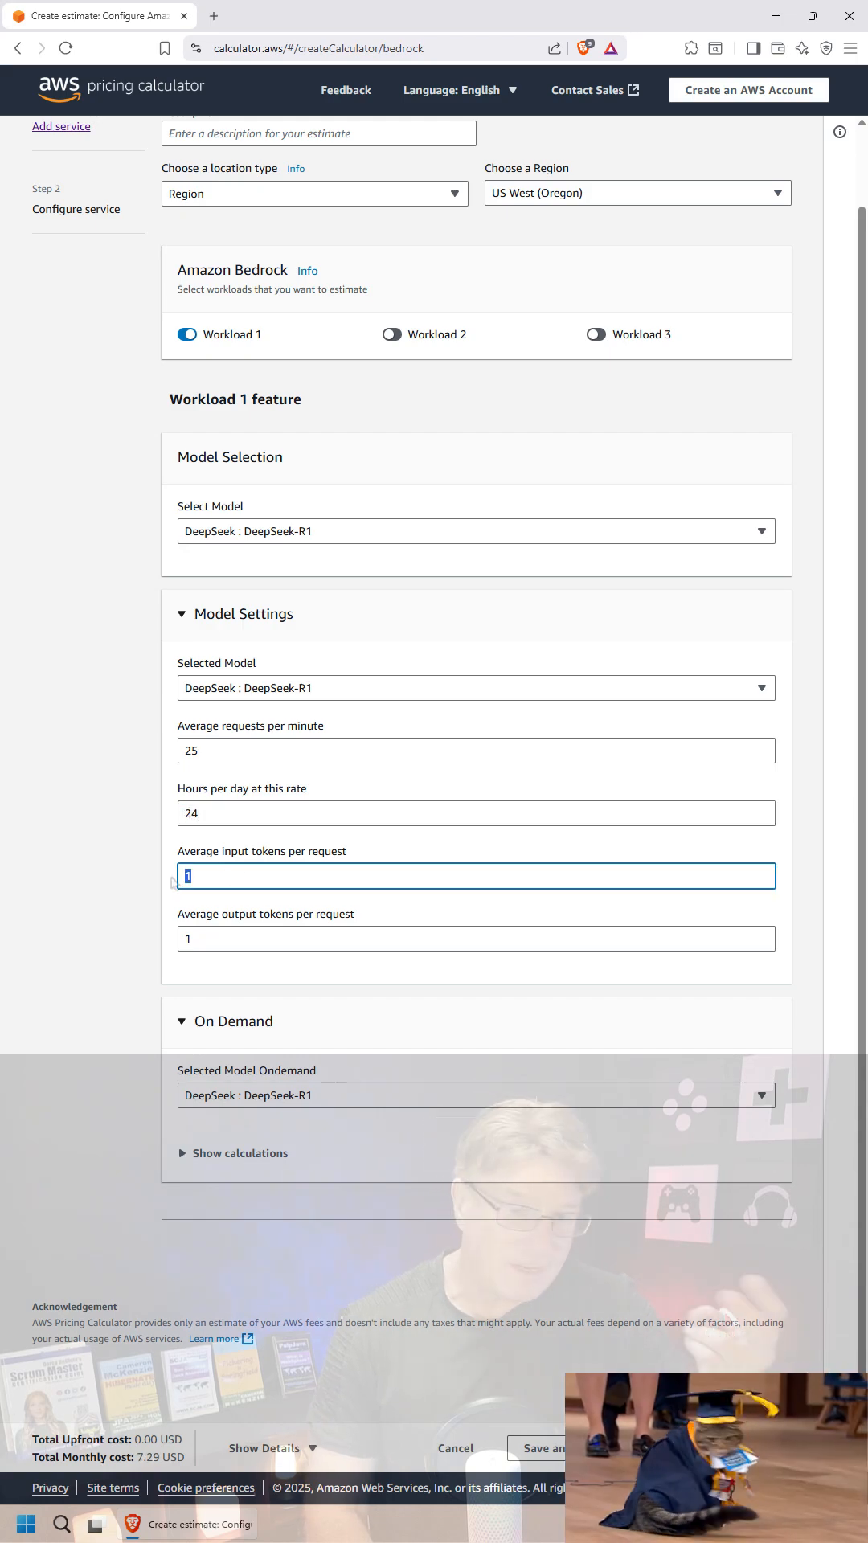
pyautogui.write('400')
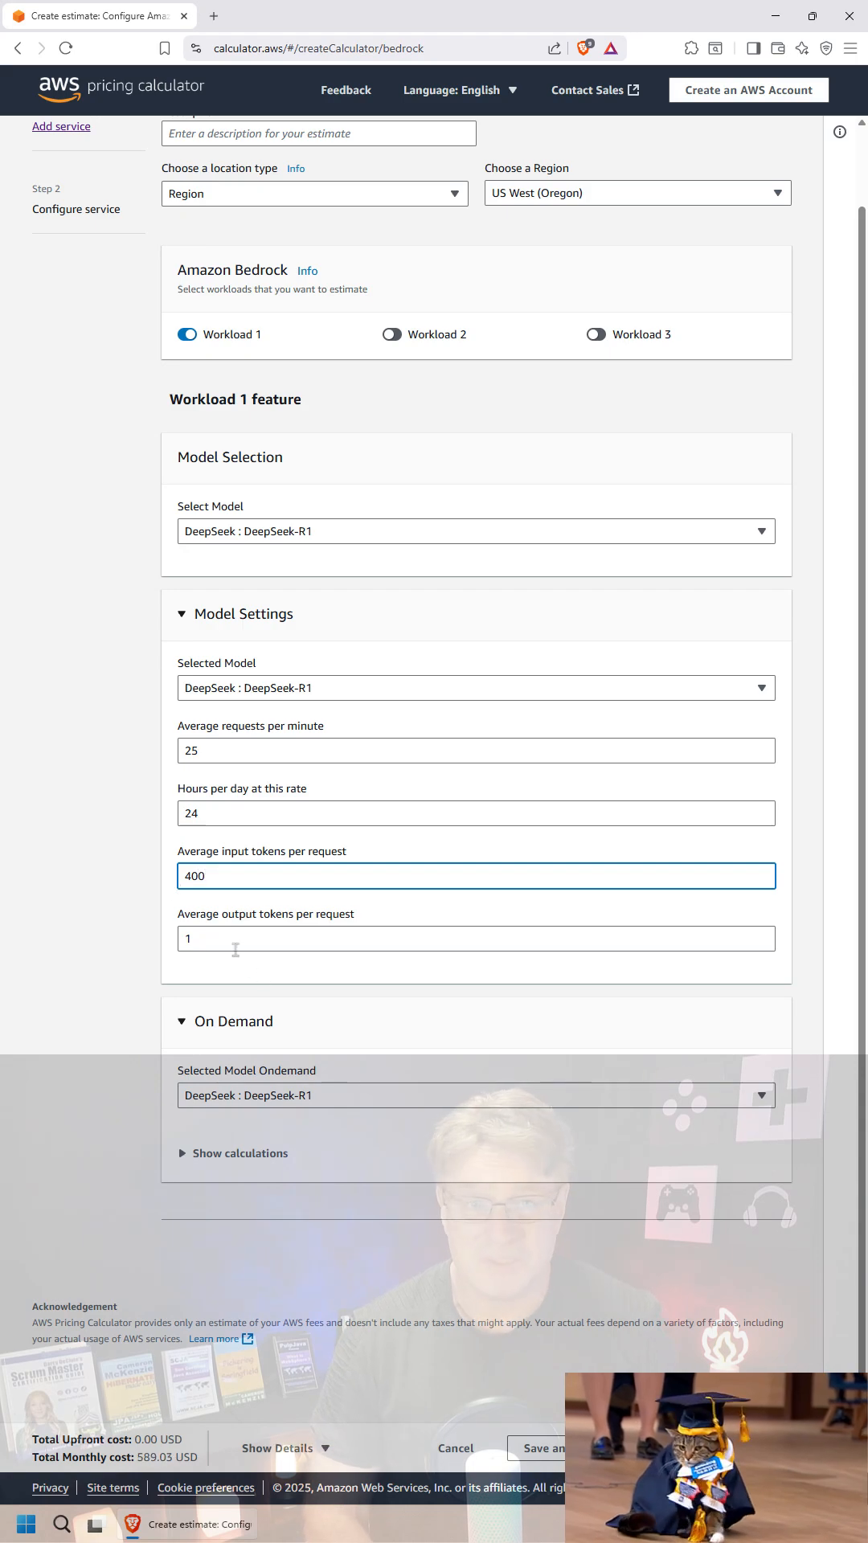
pyautogui.write('1000')
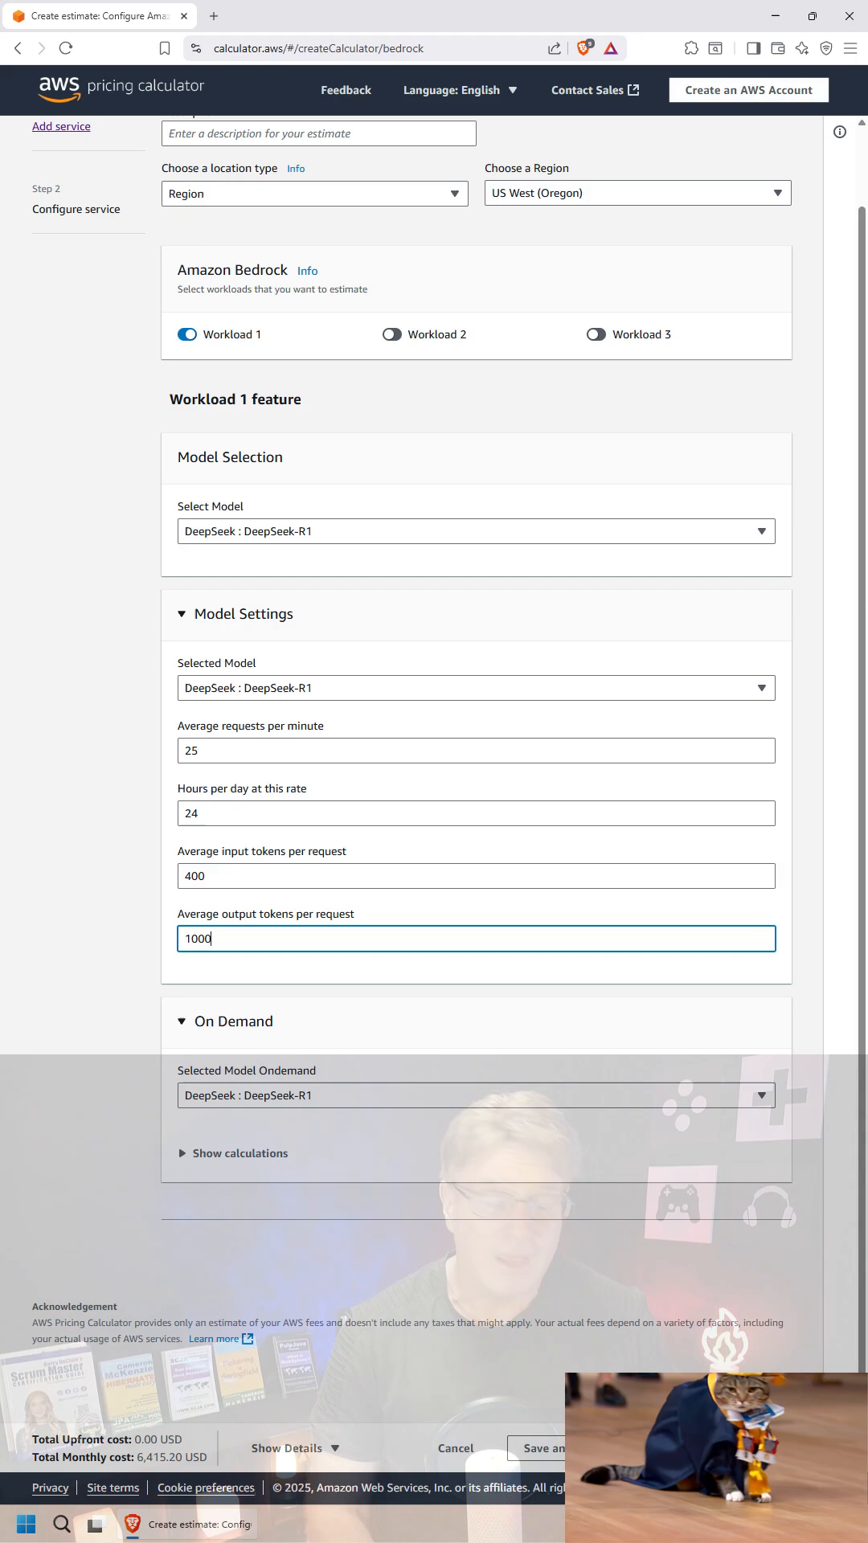
pyautogui.click(550, 1447)
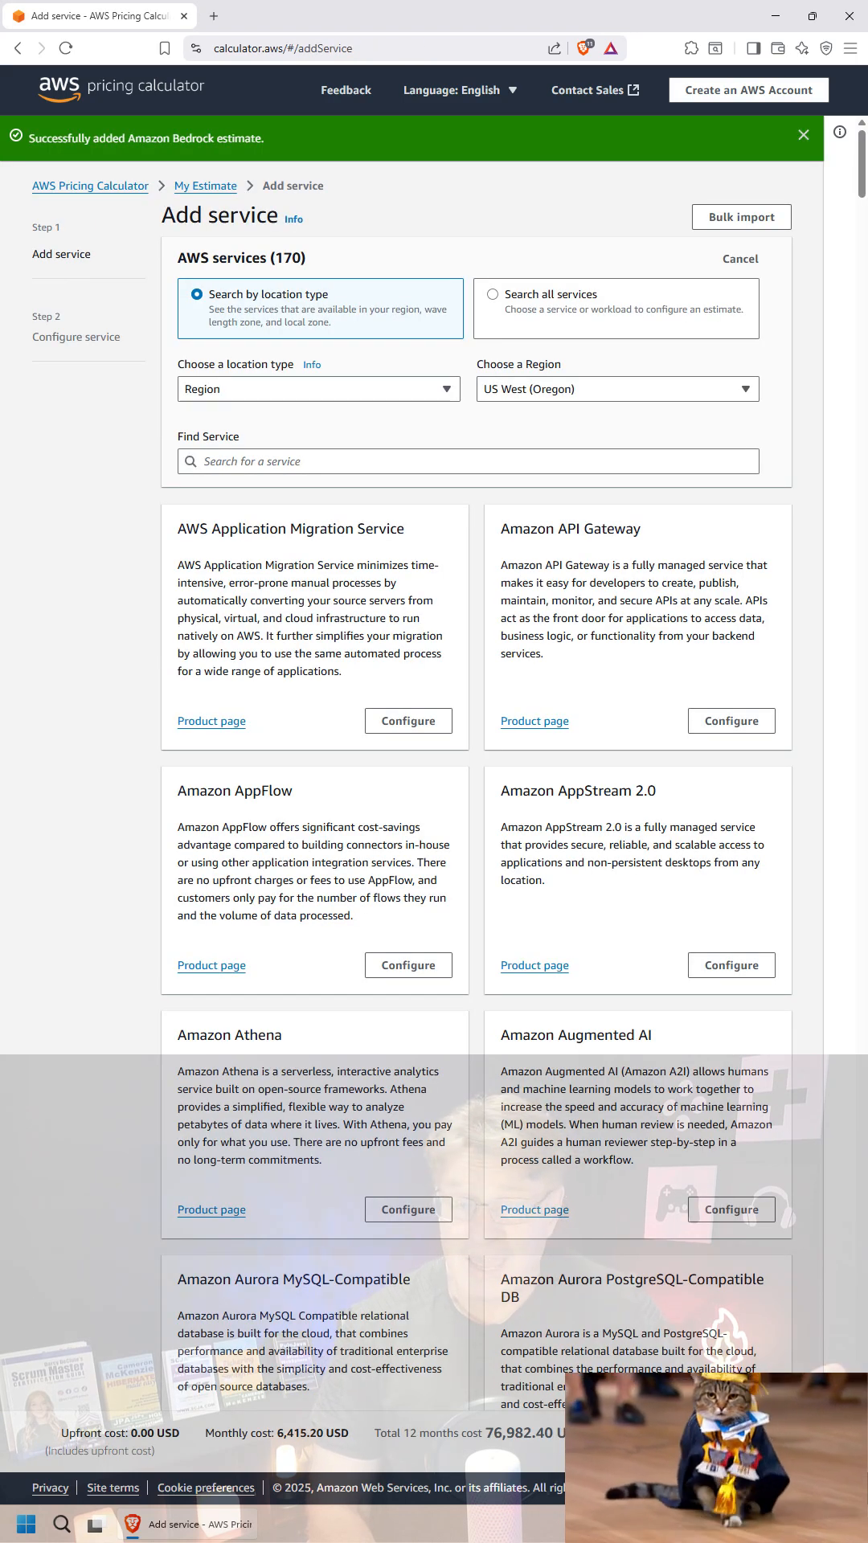
pyautogui.click(739, 259)
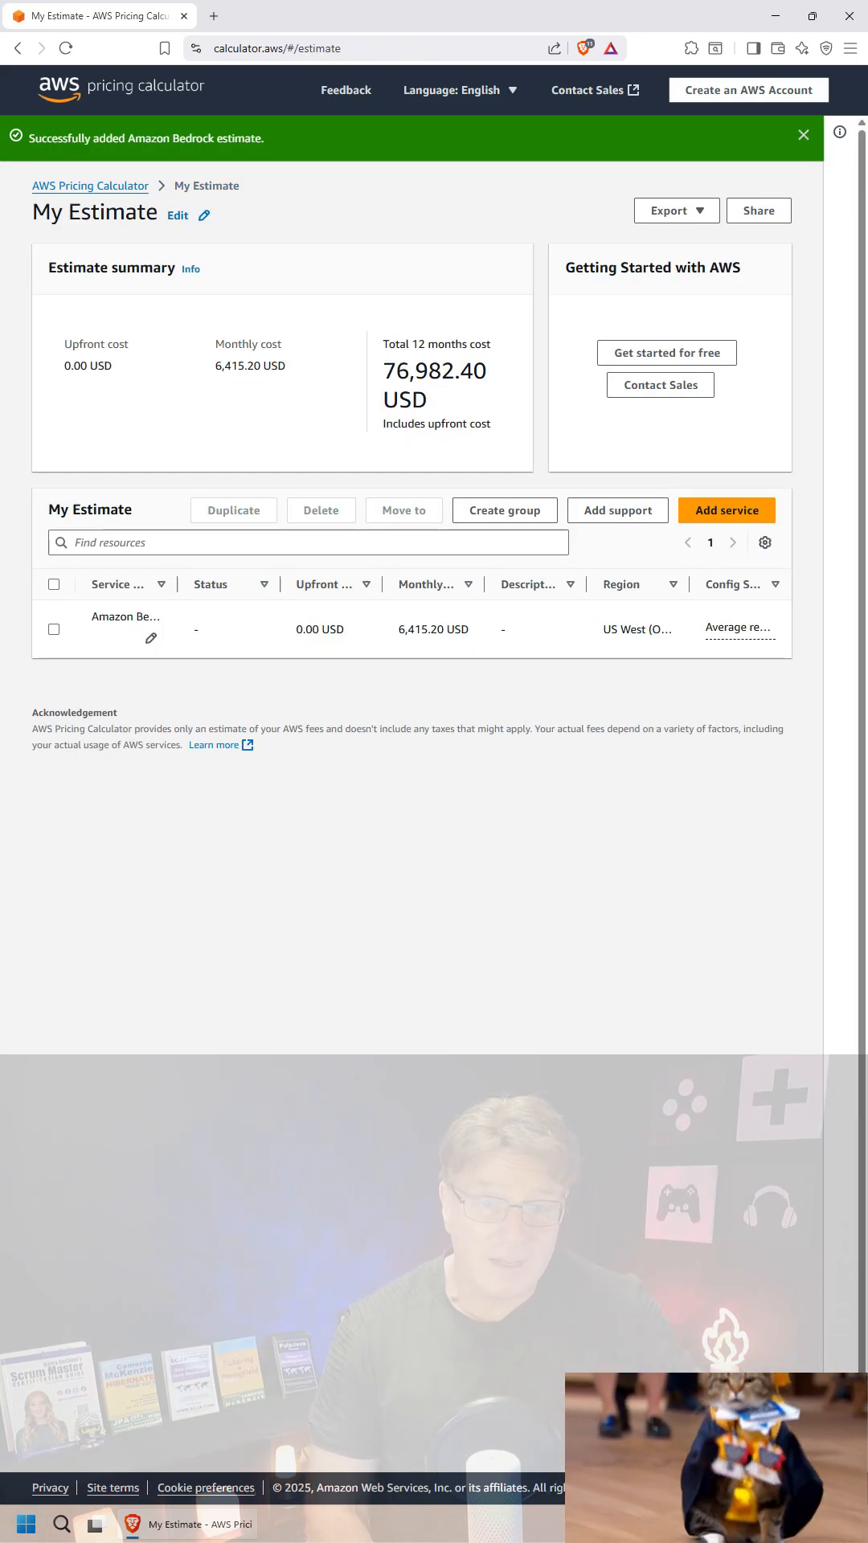